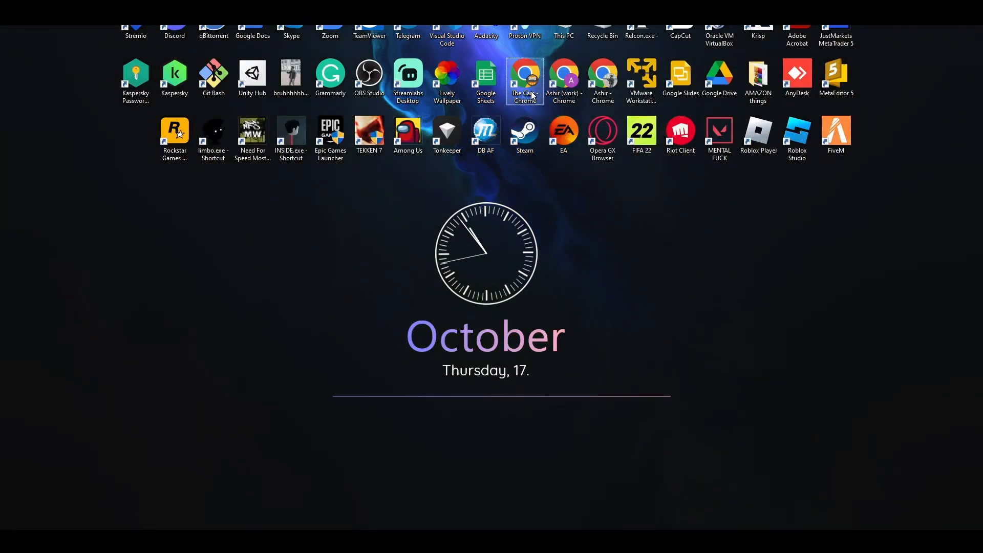
# - Launch Chrome maximized and enter 'reddit' in the address bar to load reddit.com
pyautogui.doubleClick(524, 73)
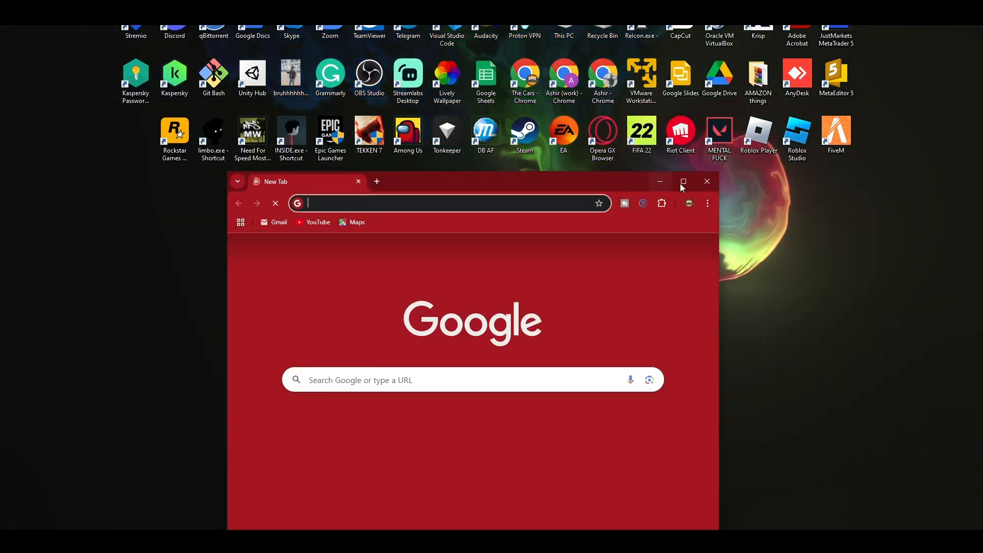
pyautogui.click(683, 181)
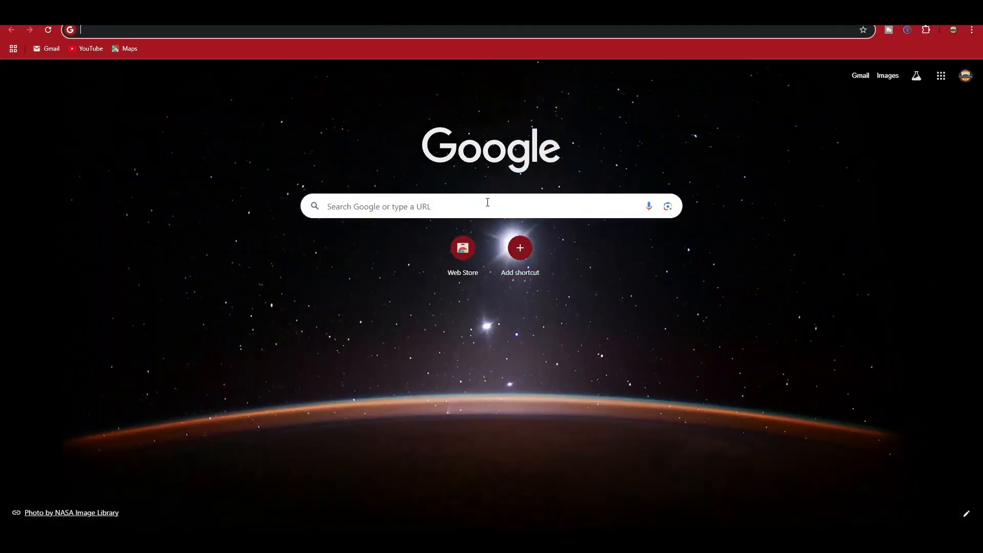
pyautogui.write('r')
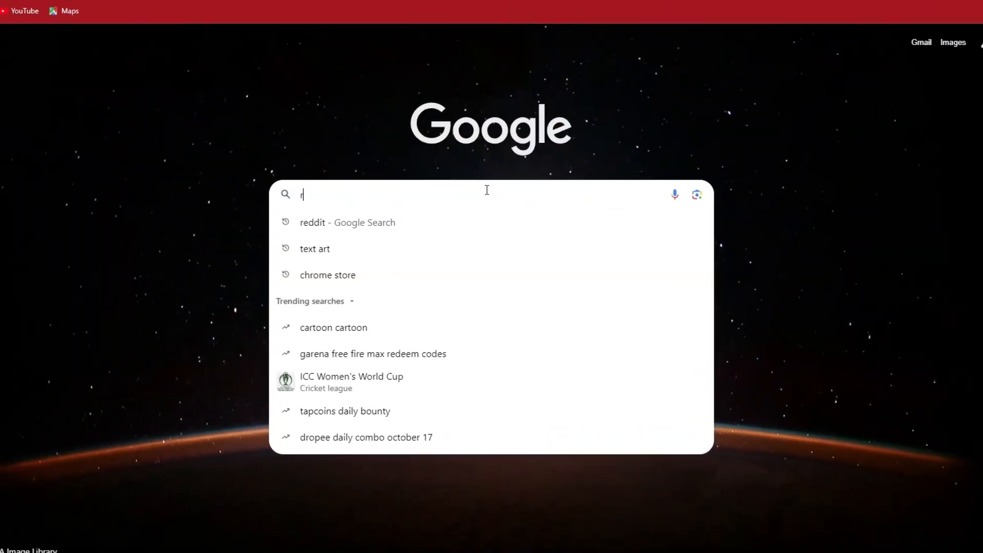
pyautogui.write('Re')
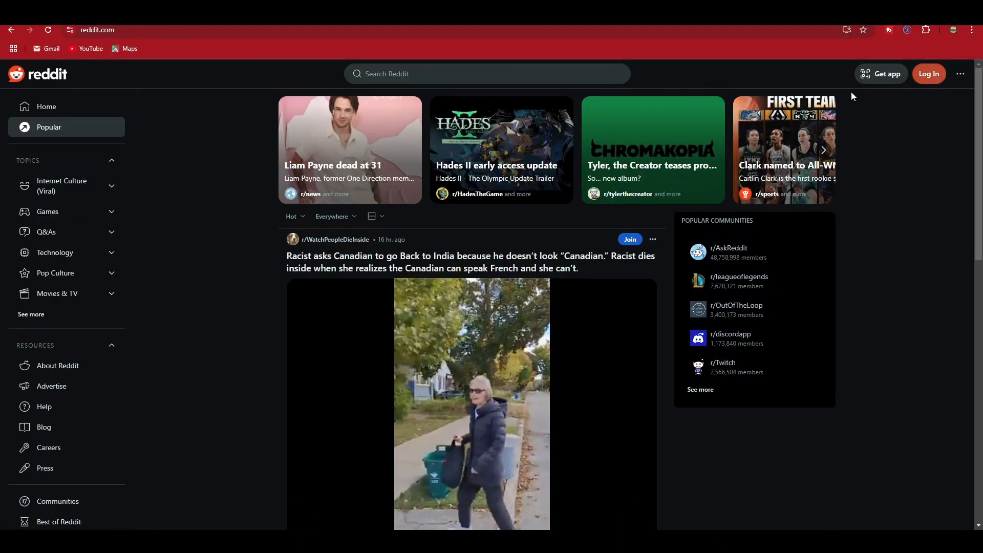
# - Open the Reddit Log In form, then close it to return to the Home feed
pyautogui.click(929, 74)
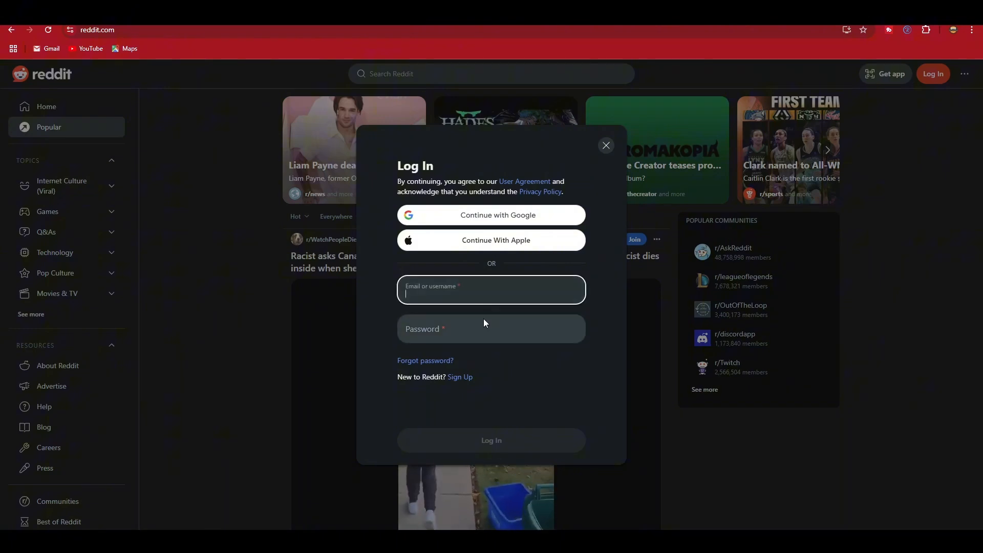
pyautogui.click(491, 328)
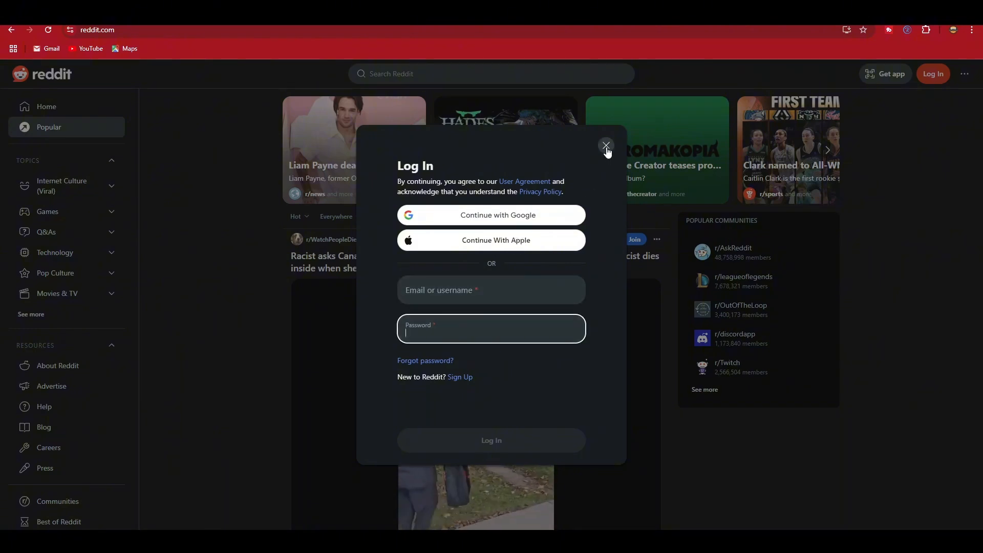
pyautogui.click(606, 146)
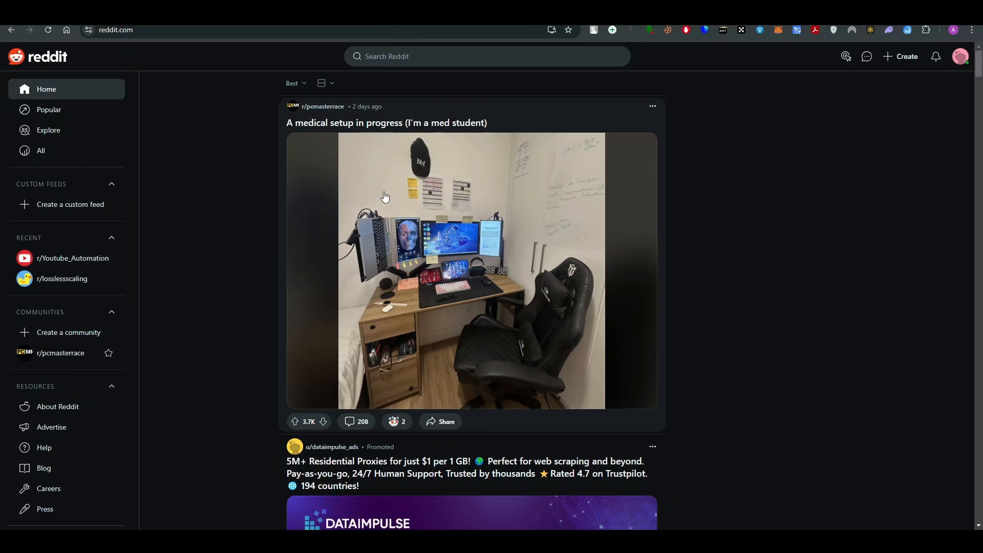
# - Open the Search Reddit dropdown to show the recent searches list
pyautogui.click(487, 56)
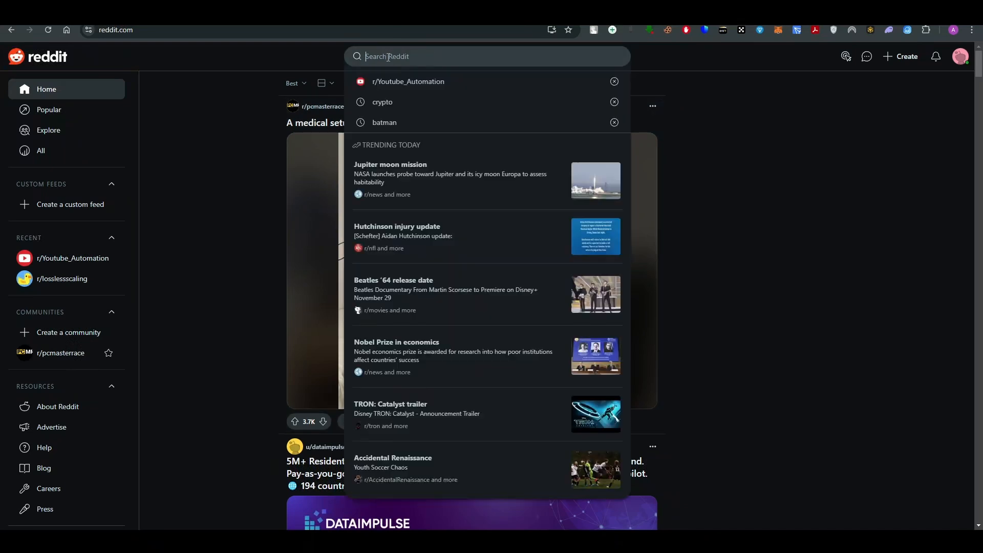
pyautogui.click(384, 196)
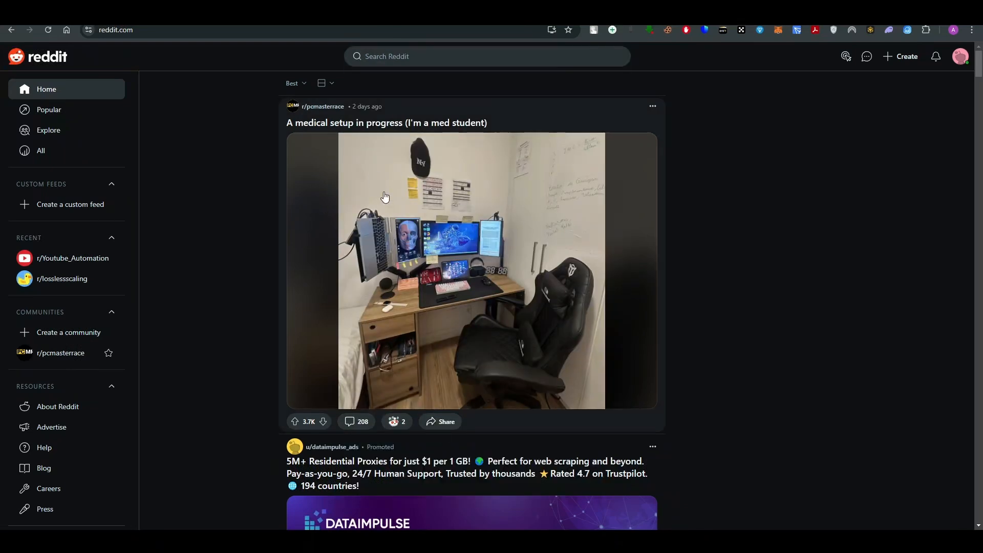
pyautogui.click(486, 56)
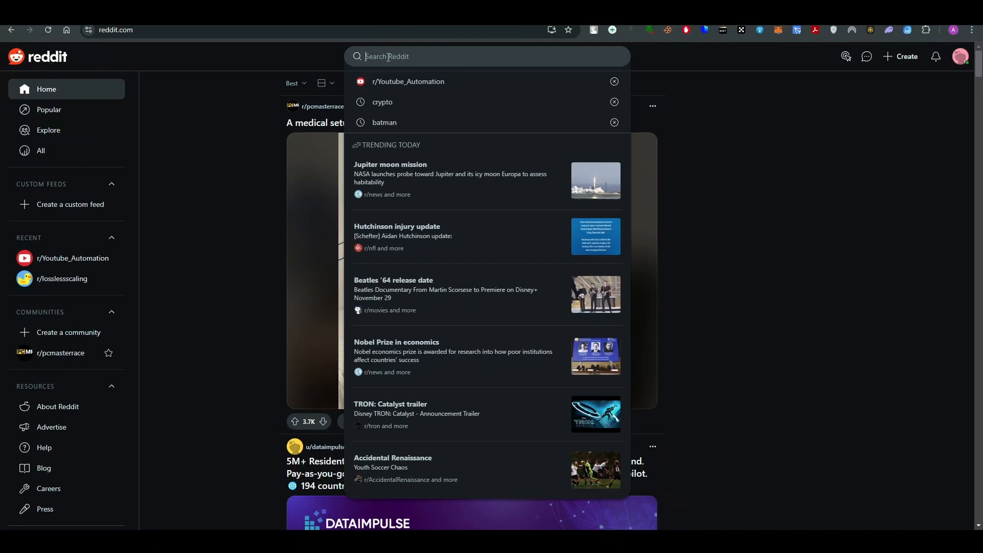
pyautogui.moveTo(613, 81)
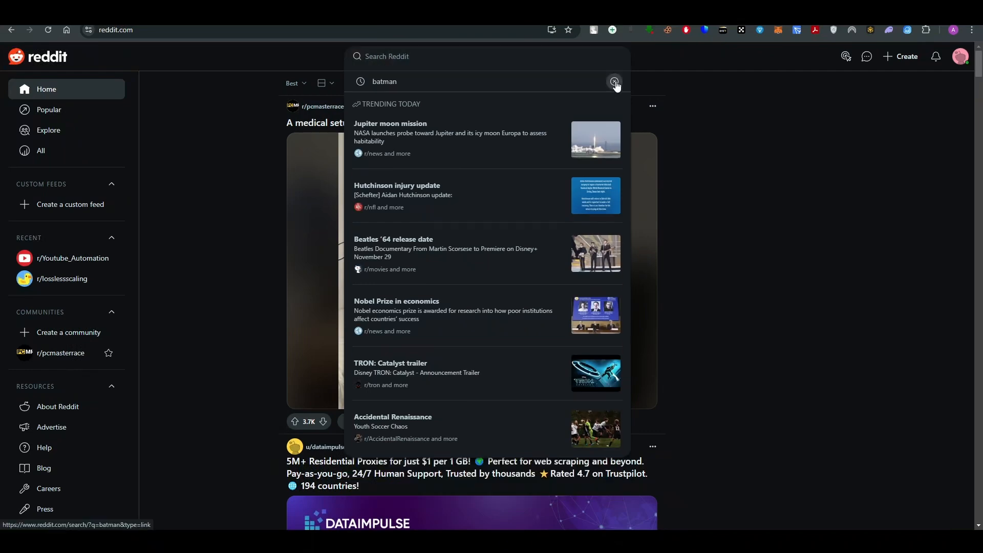
# - Remove the batman, r/Youtube_Automation and crypto recent search entries
pyautogui.click(615, 82)
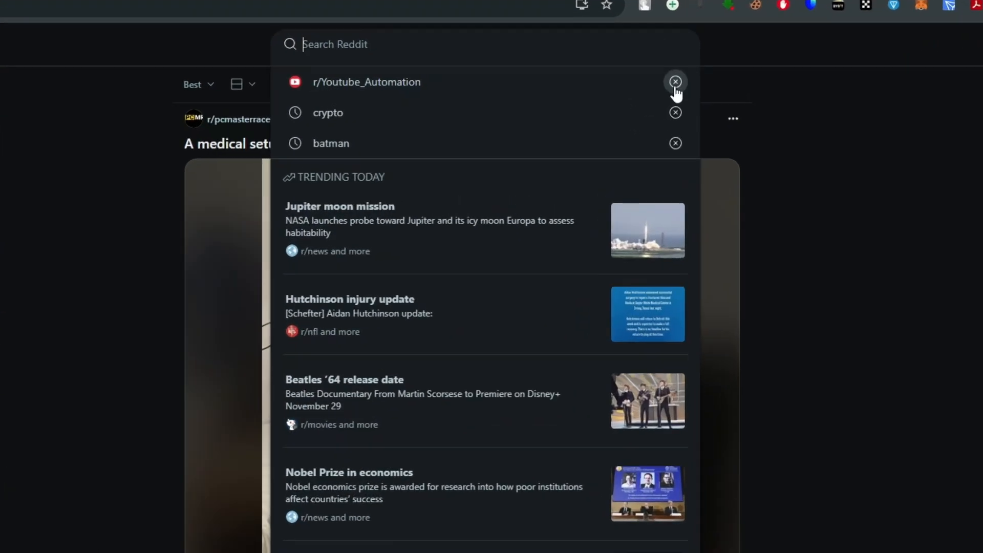
pyautogui.click(674, 81)
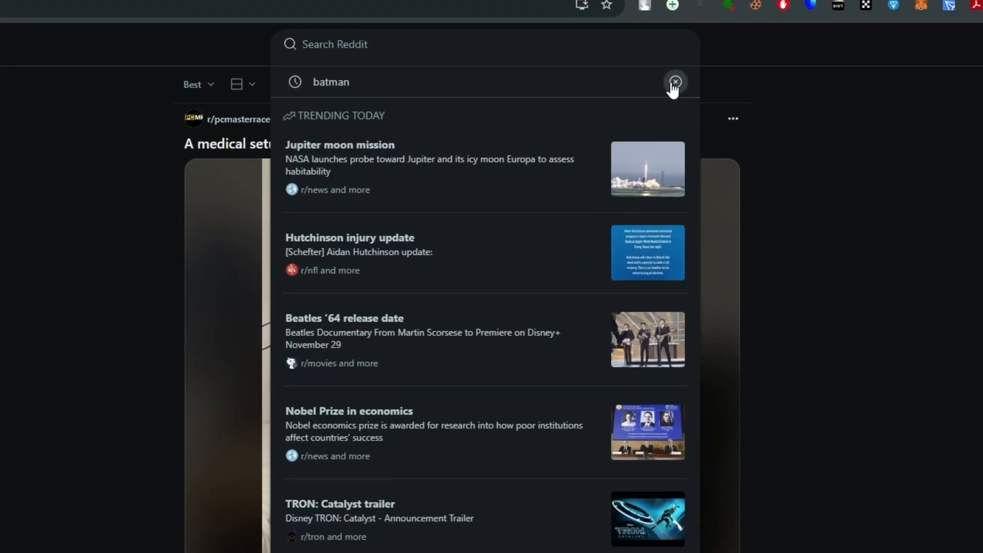
pyautogui.click(675, 81)
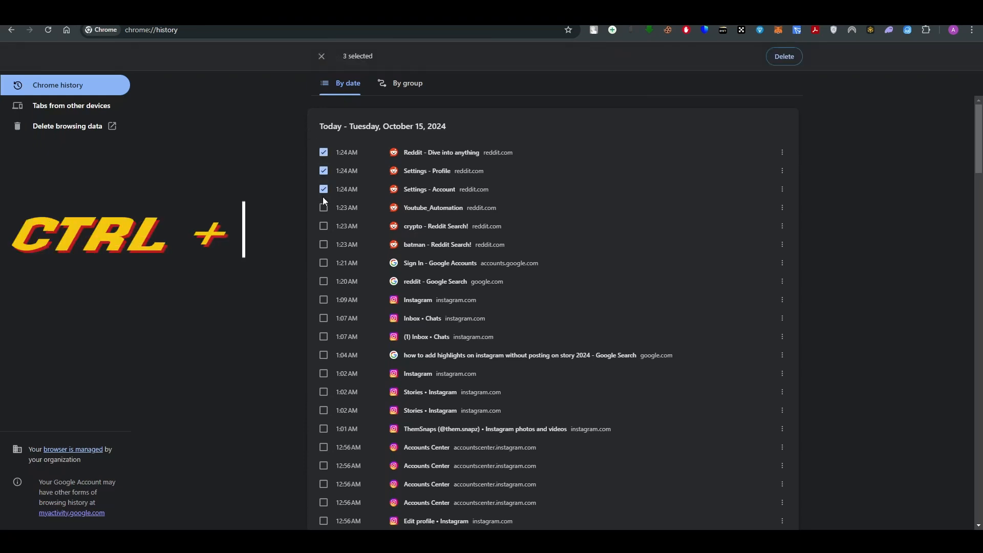
# - Select the reddit.com entries in chrome://history, delete them, and confirm removal
pyautogui.click(323, 207)
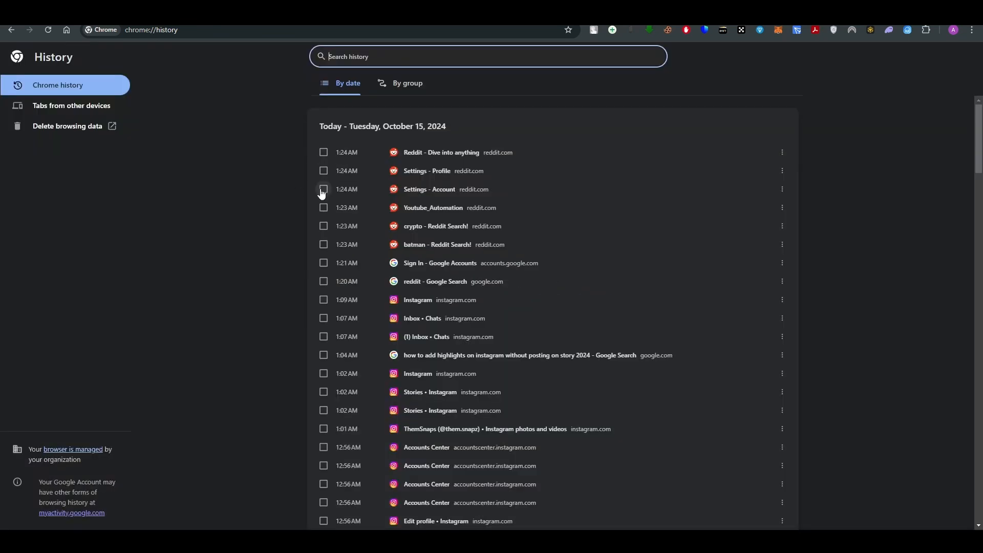
pyautogui.click(323, 152)
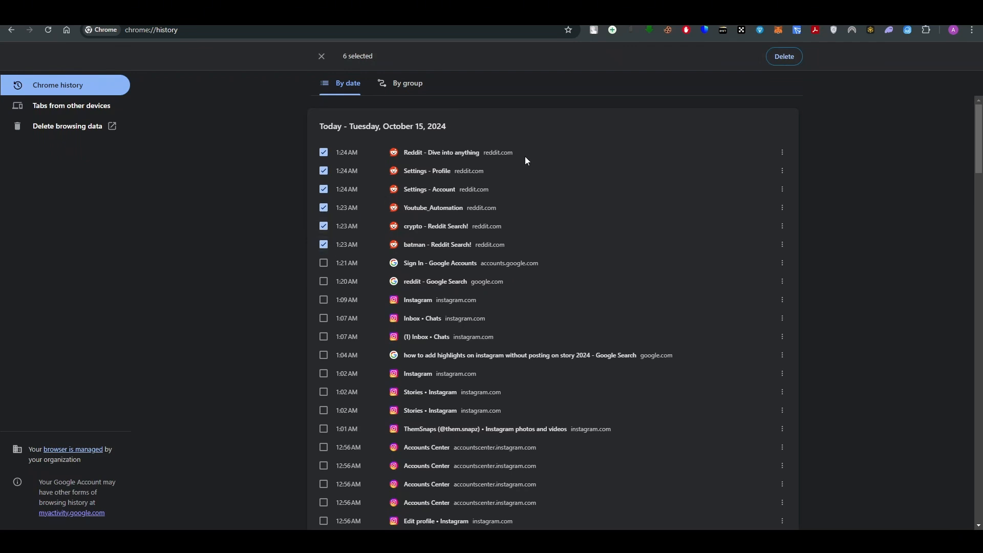
pyautogui.click(784, 57)
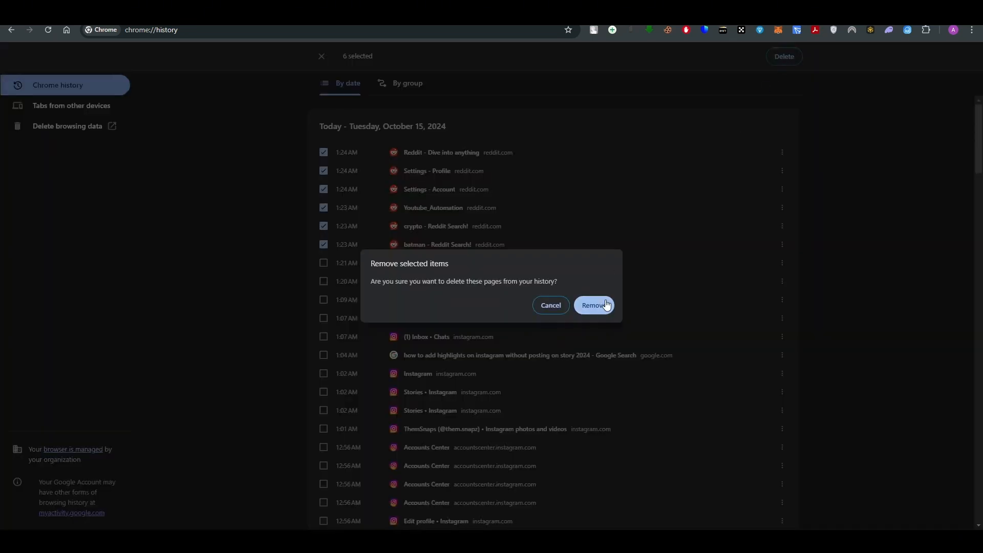
pyautogui.click(593, 305)
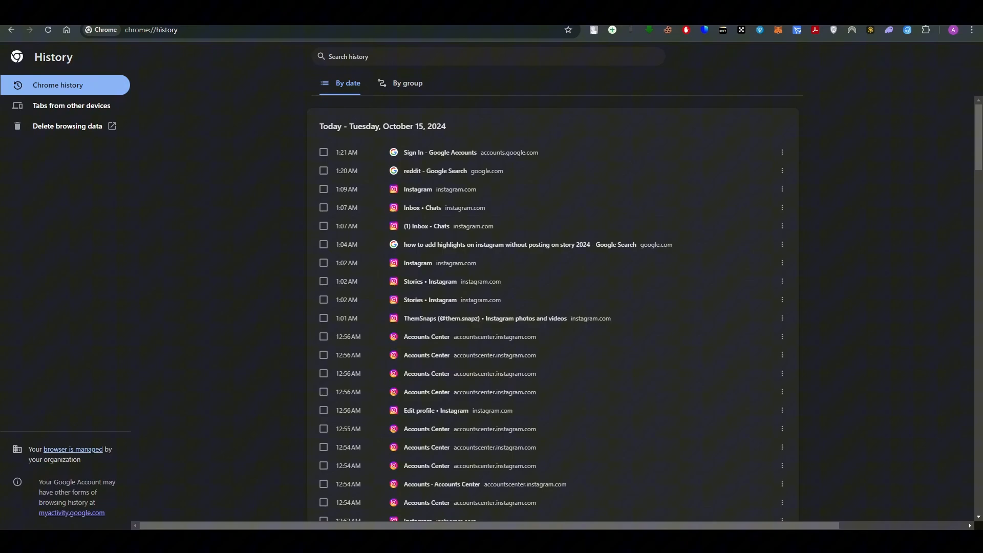